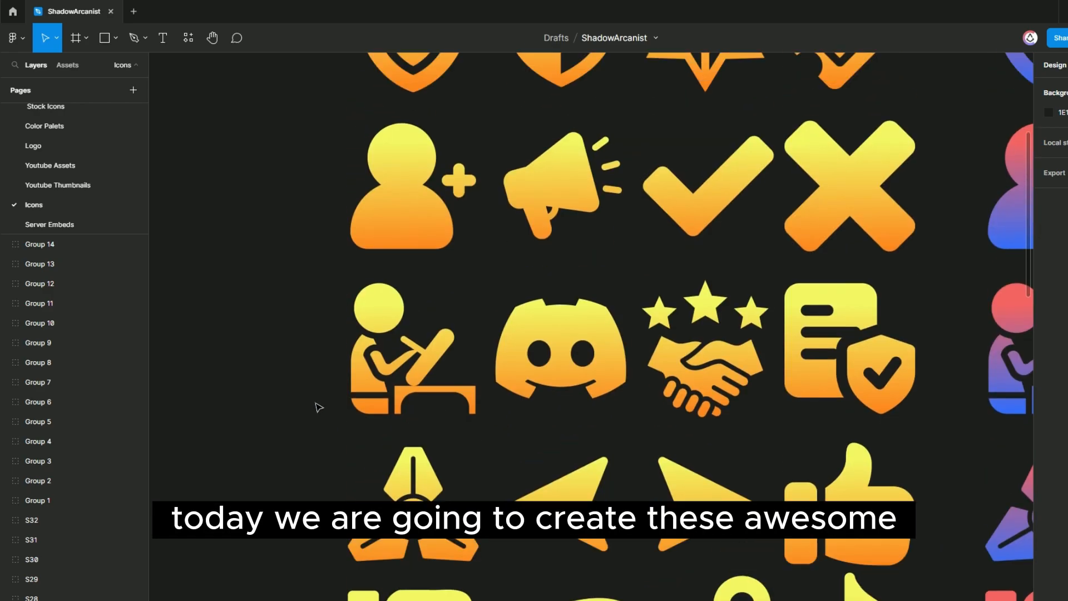
# - Browse the figma.com homepage in the browser, scrolling through the product preview
pyautogui.scroll(-3)
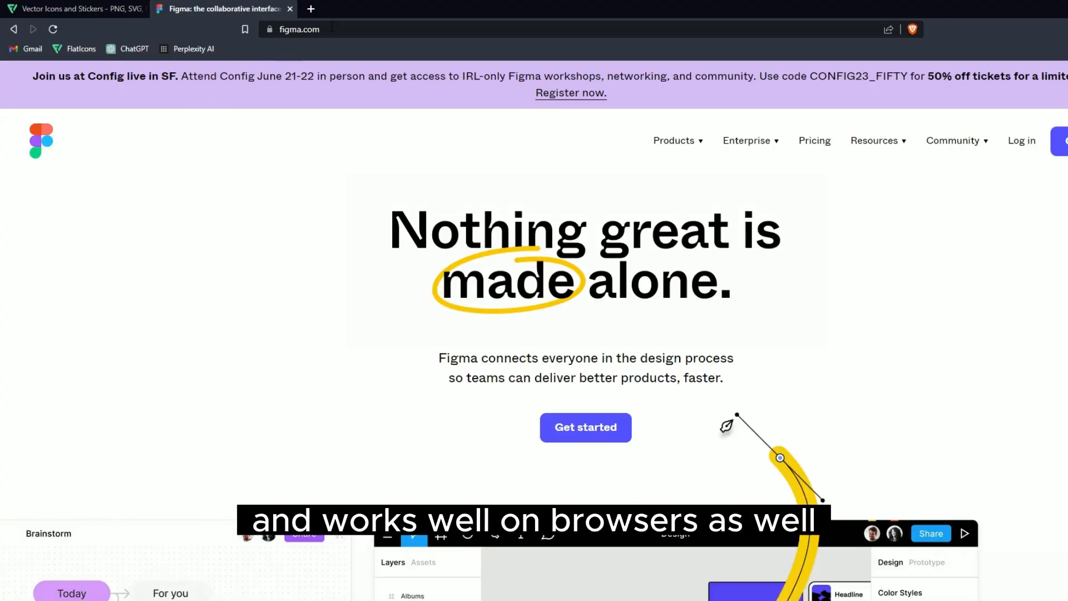
pyautogui.click(300, 29)
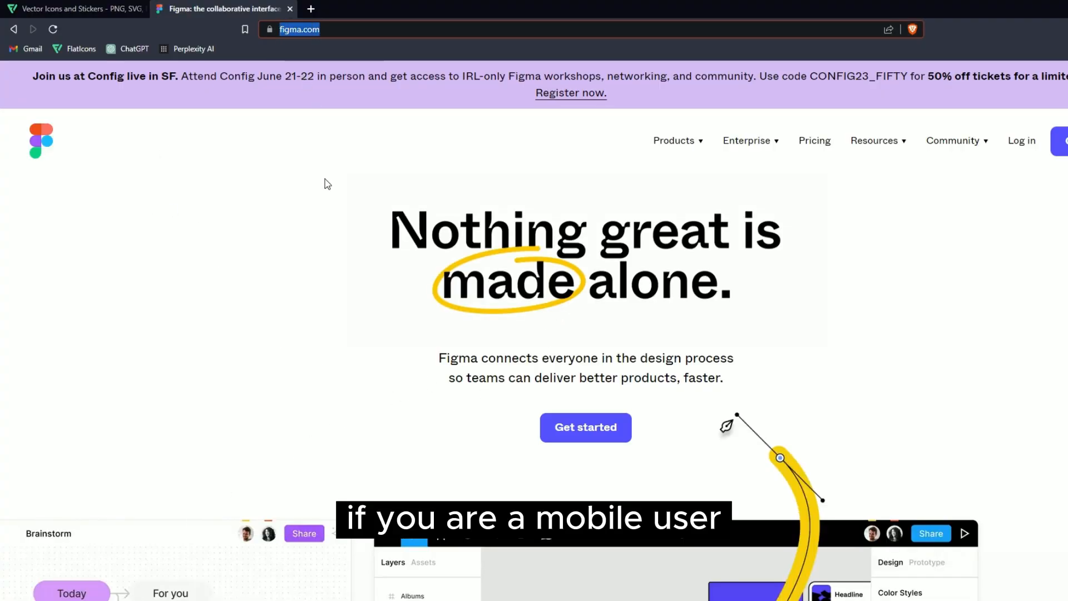
pyautogui.scroll(-3)
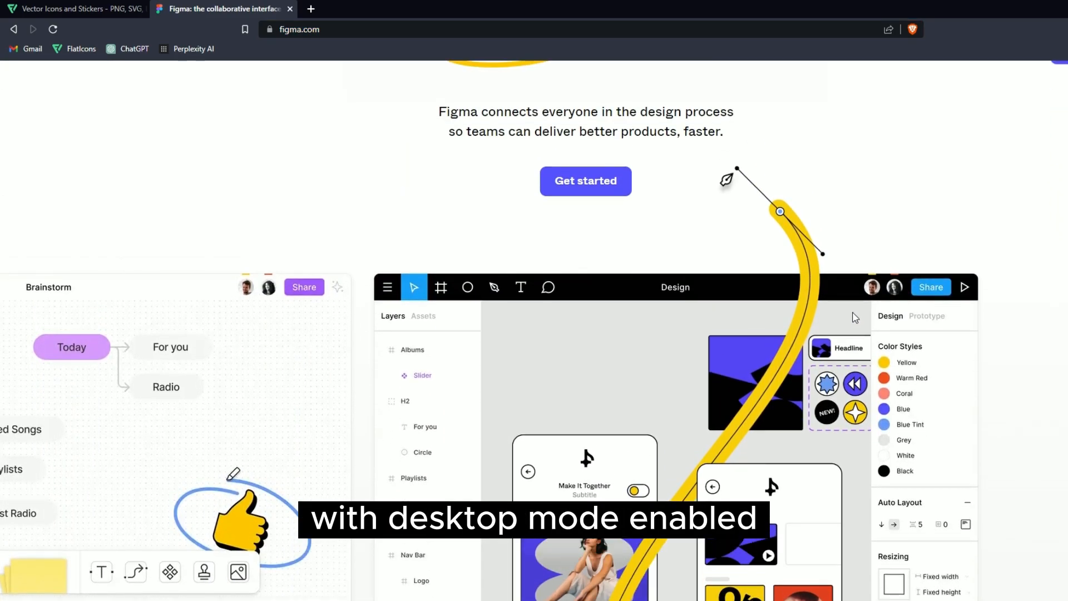
# - Browse Flaticon's free icons filtered to the Black Filled style
pyautogui.click(78, 9)
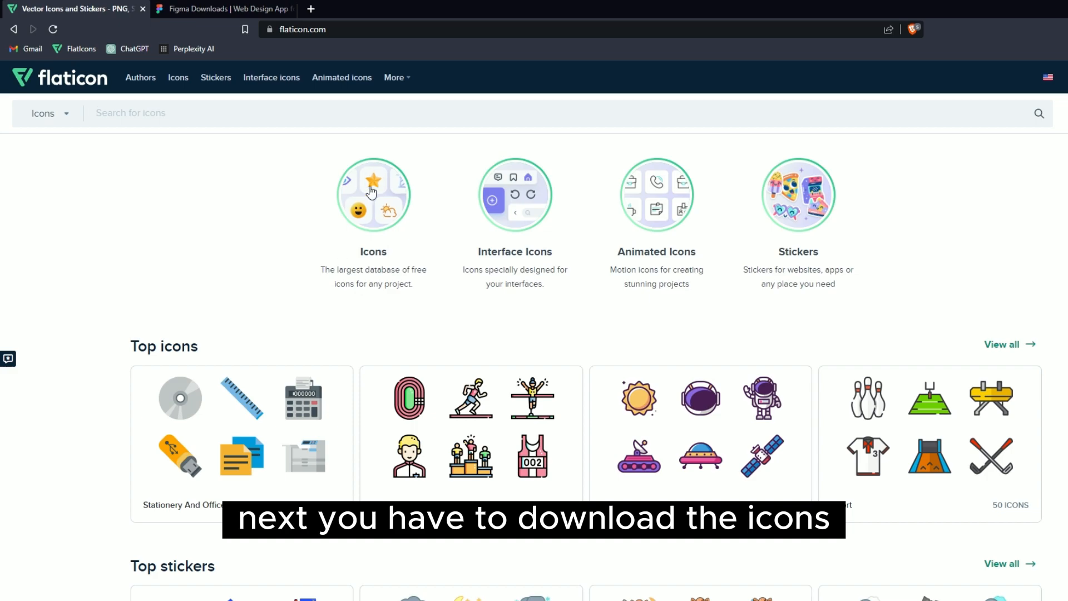
pyautogui.click(374, 194)
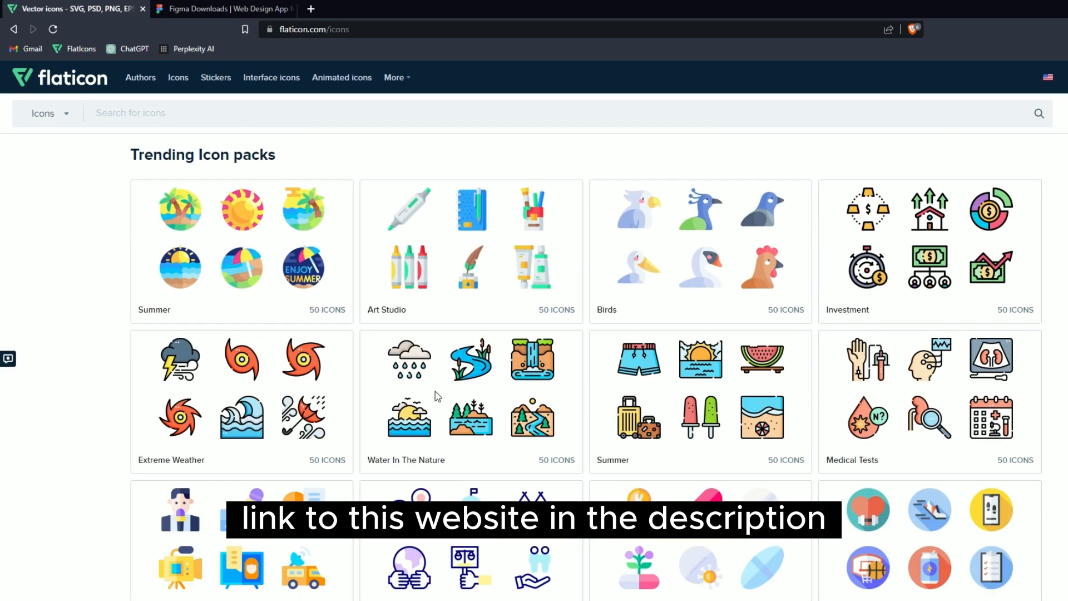
pyautogui.scroll(-3)
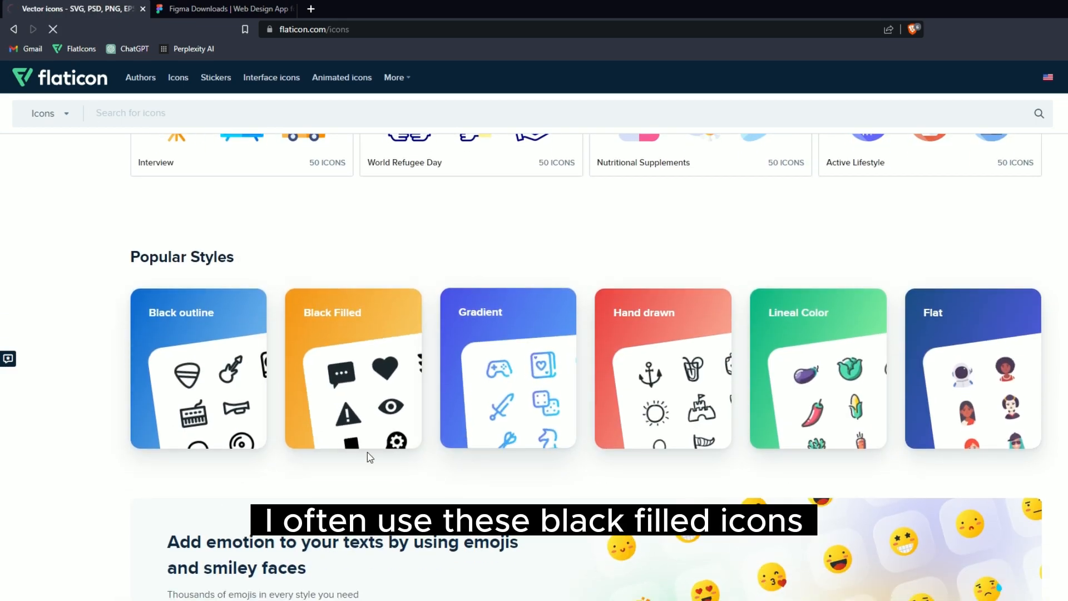
pyautogui.click(354, 378)
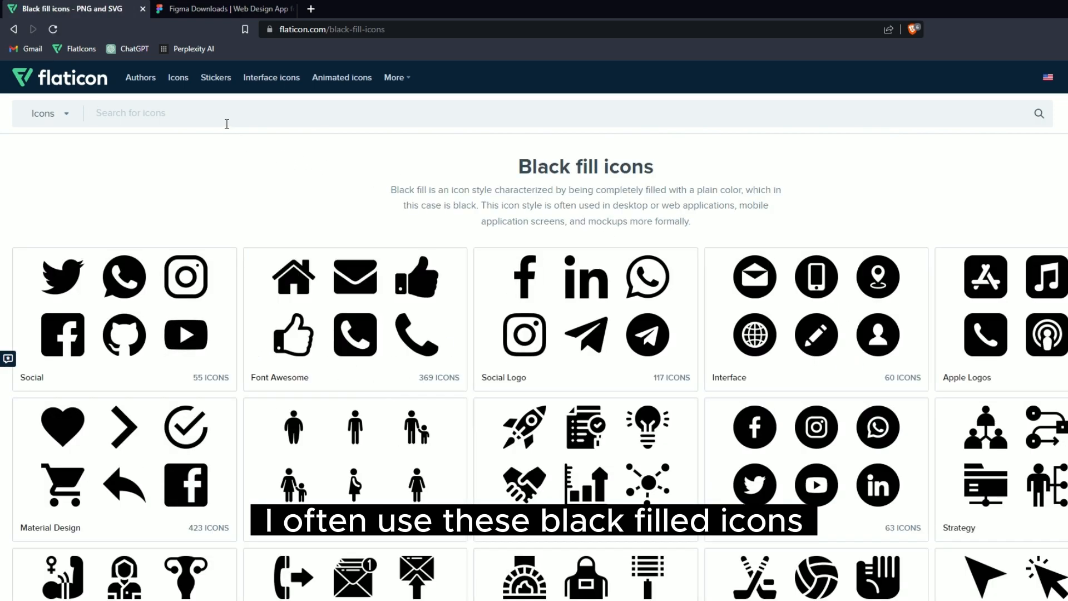
# - Search 'map' and choose the black locator pin icon from the results
pyautogui.write('map')
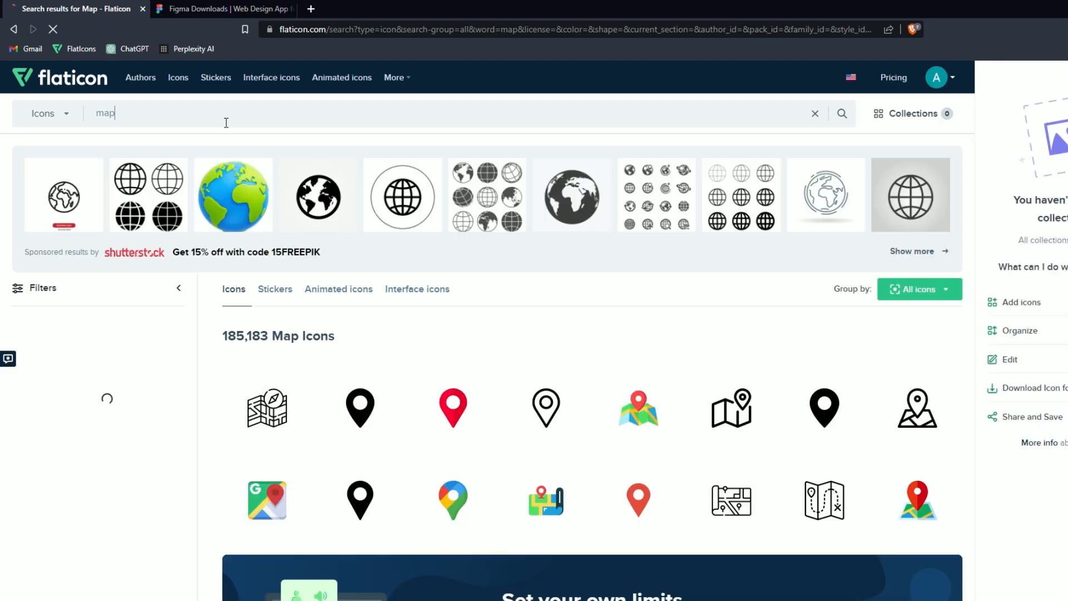
pyautogui.scroll(-3)
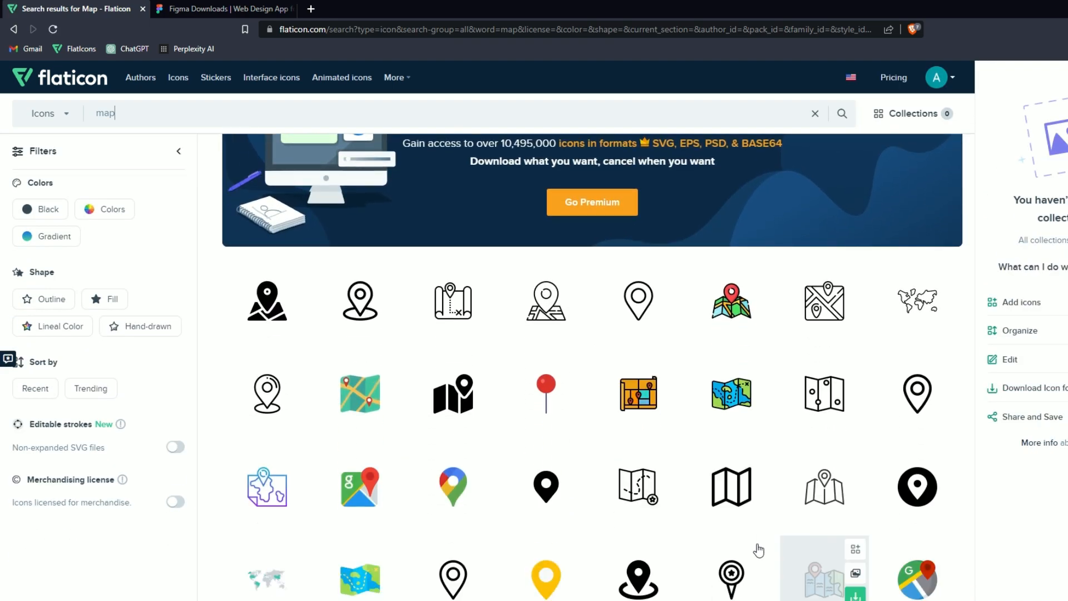
pyautogui.scroll(-3)
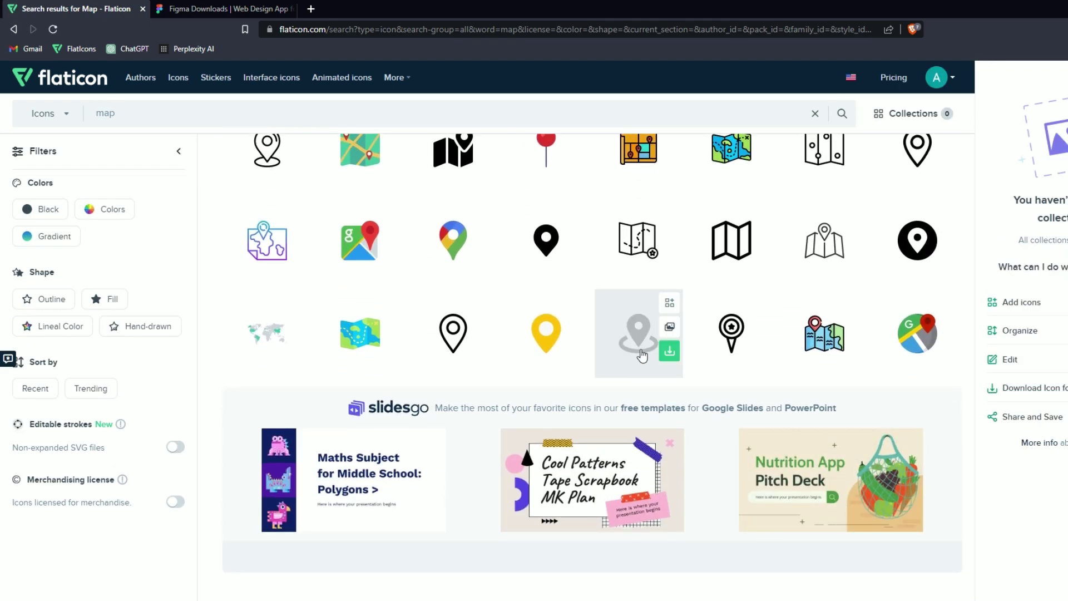
pyautogui.click(639, 334)
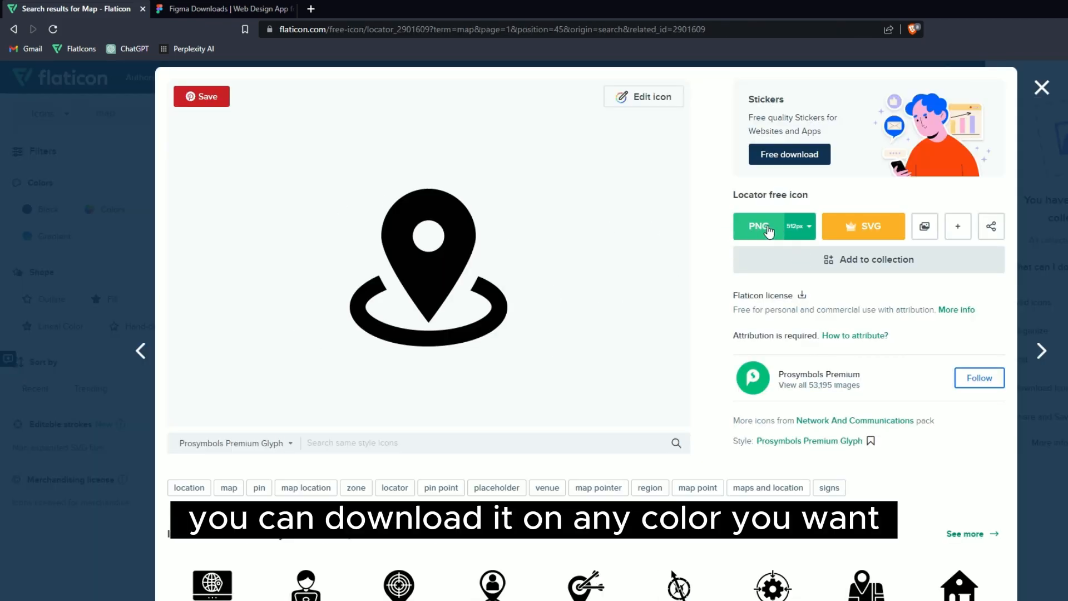
# - Download the Locator icon as a PNG named locator into the Downloads folder
pyautogui.click(758, 226)
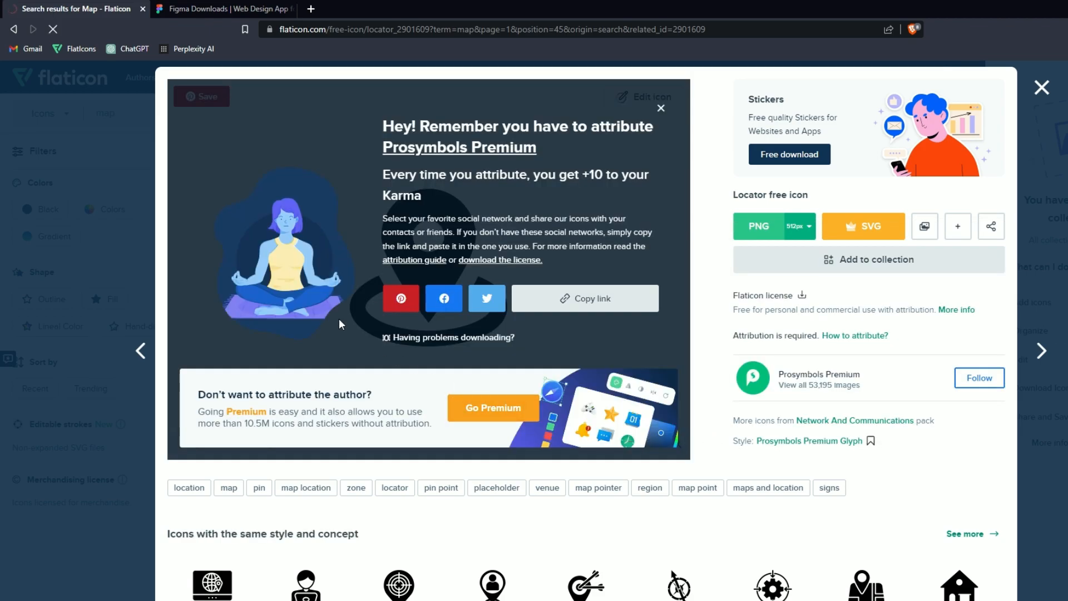
pyautogui.click(759, 226)
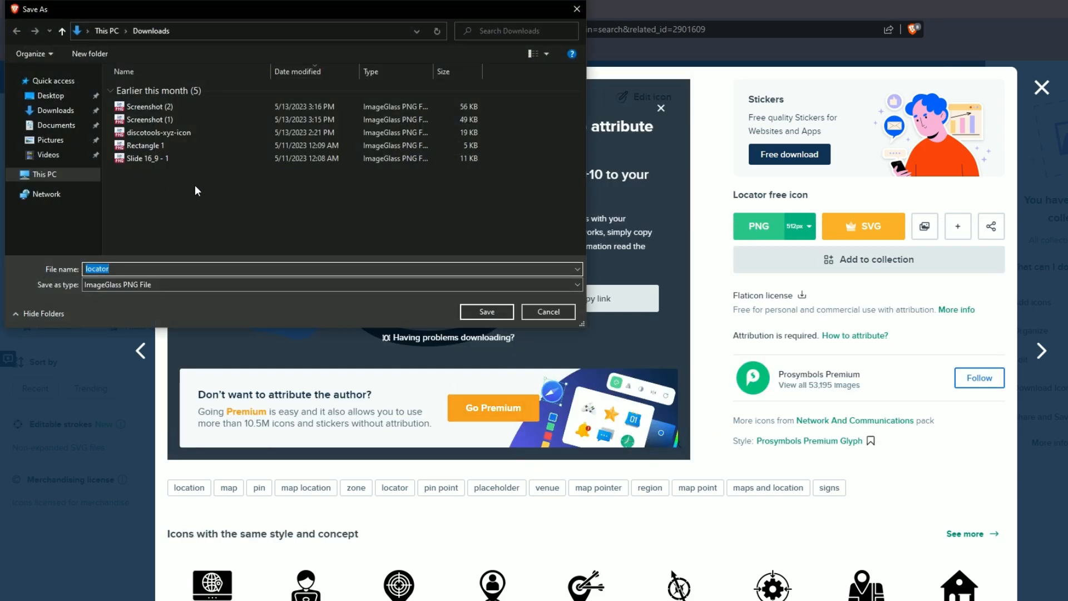
pyautogui.click(487, 311)
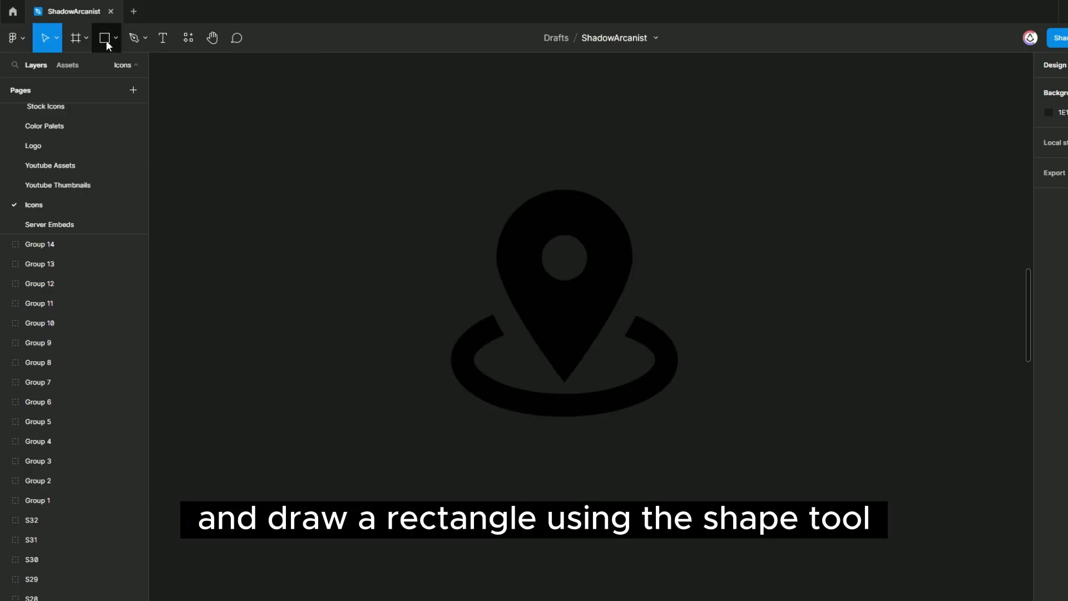
# - Draw a 512×512 rectangle over the imported locator icon so it covers it fully
pyautogui.moveTo(451, 219); pyautogui.dragTo(685, 423)
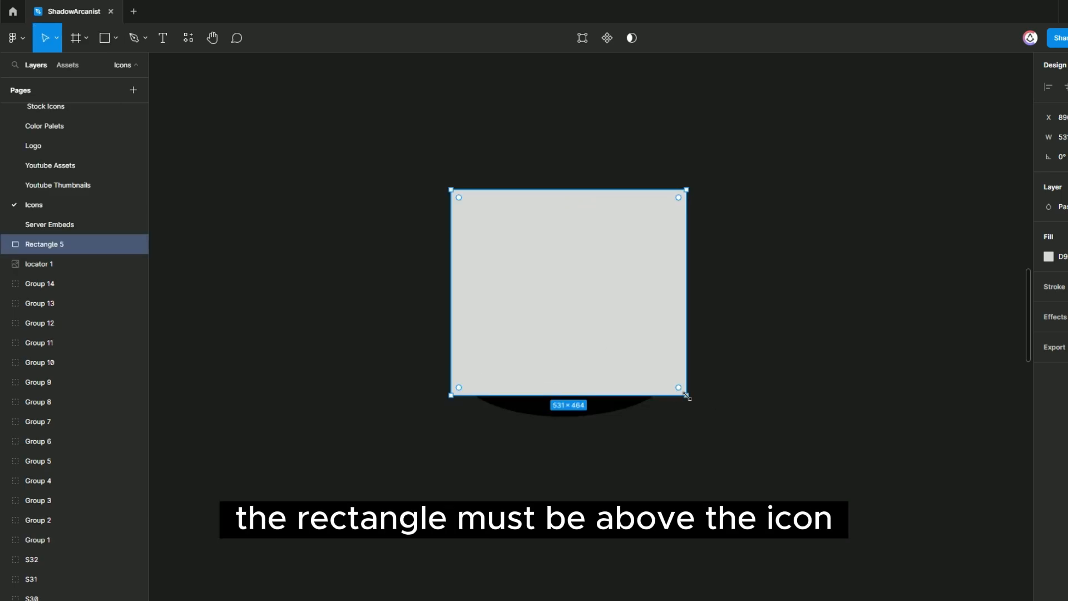
pyautogui.moveTo(686, 396); pyautogui.dragTo(681, 414)
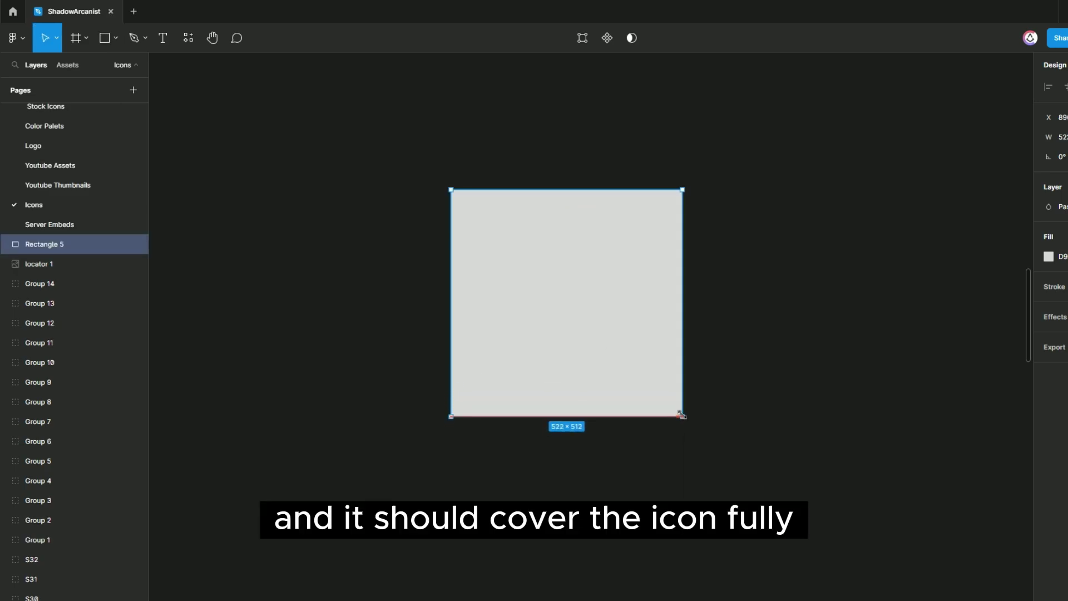
pyautogui.moveTo(681, 414); pyautogui.dragTo(676, 414)
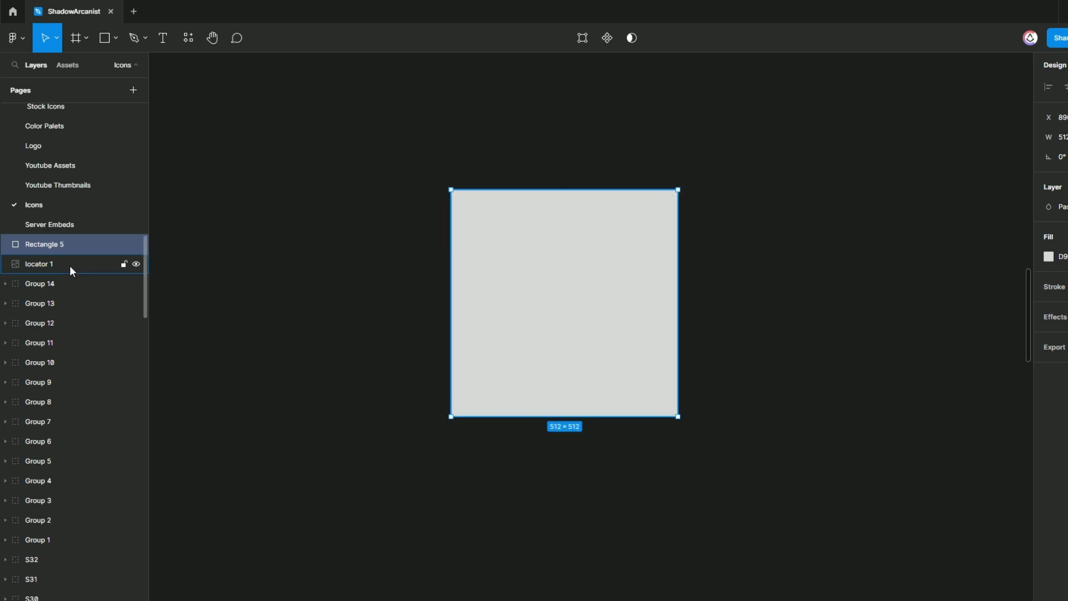
# - Use locator 1 as a mask for Rectangle 5, then select the masked rectangle's fill
pyautogui.click(39, 265)
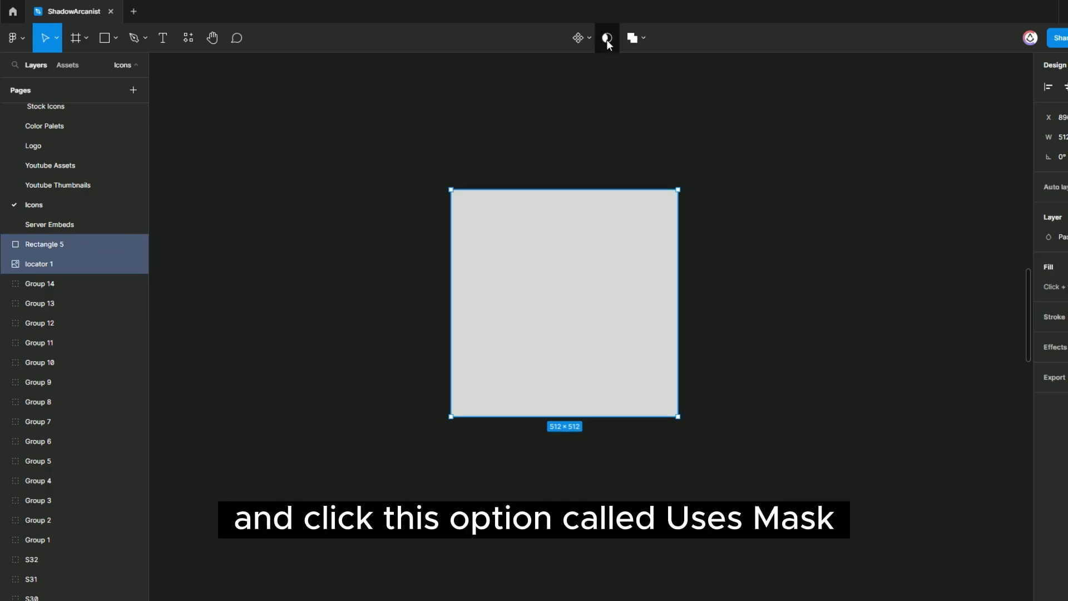
pyautogui.moveTo(608, 38)
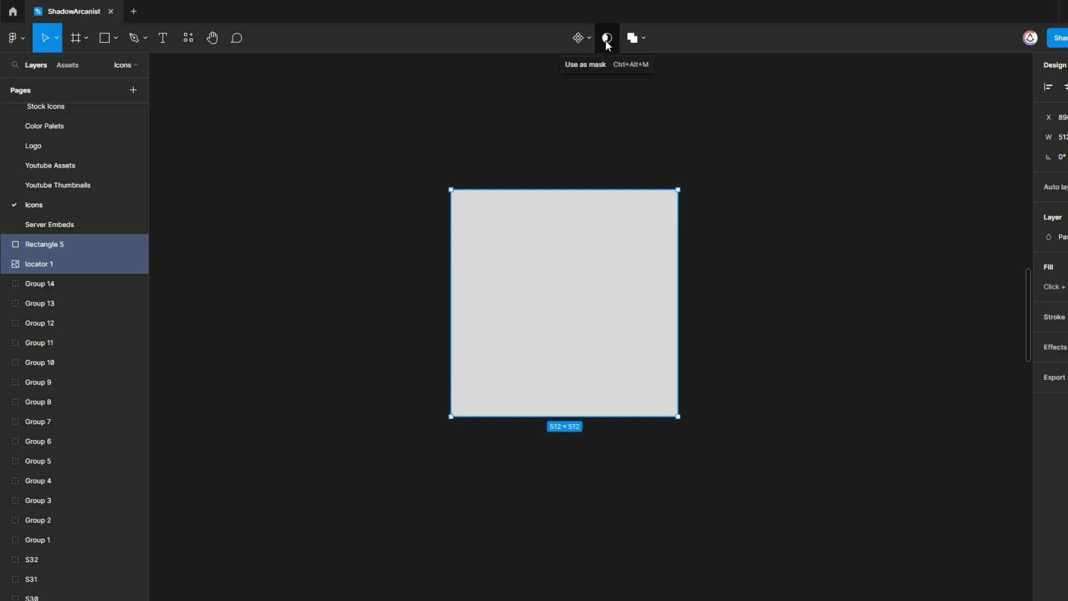
pyautogui.click(605, 38)
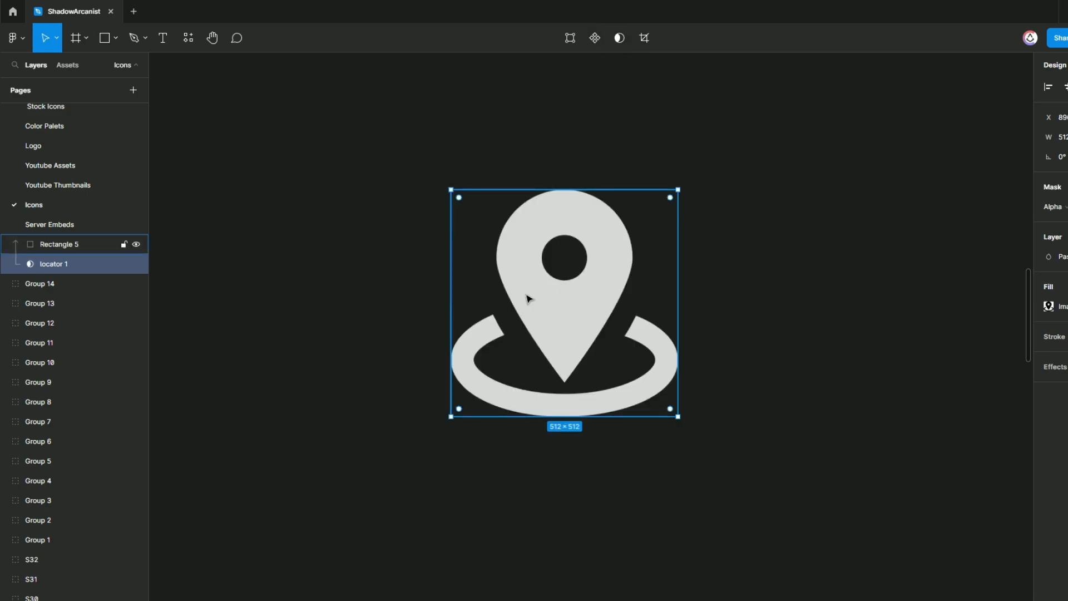
pyautogui.click(52, 243)
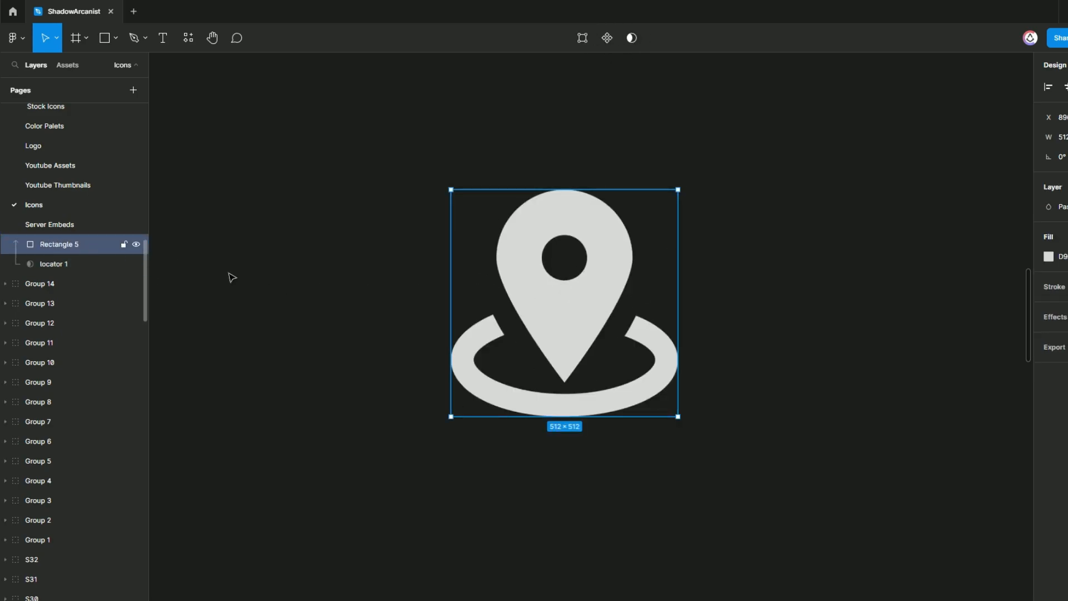
pyautogui.click(1049, 256)
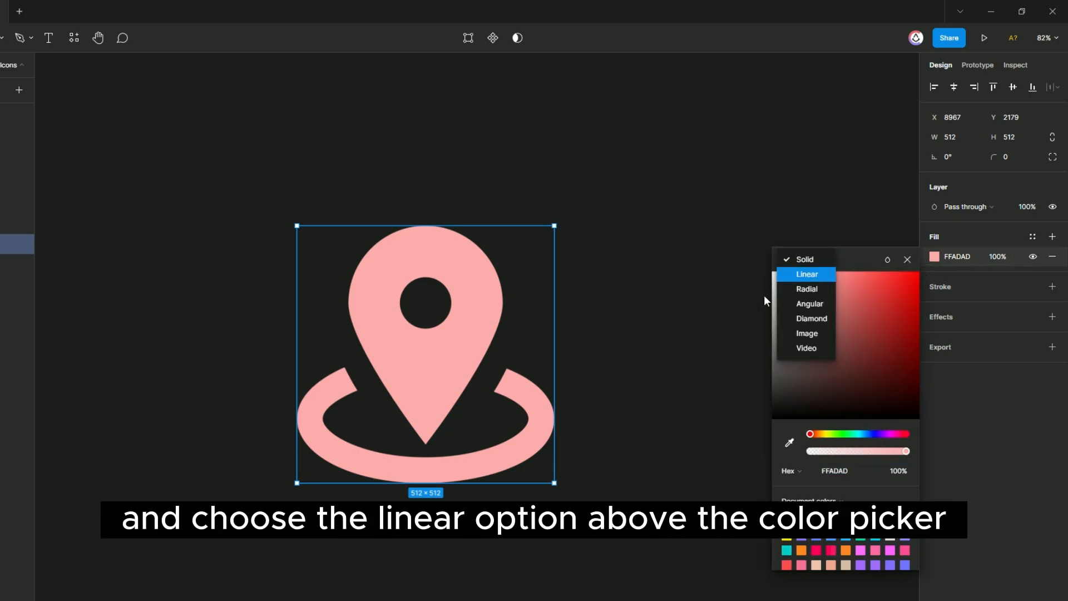
# - Fill the pin with a vertical linear gradient from yellow to transparent
pyautogui.click(806, 274)
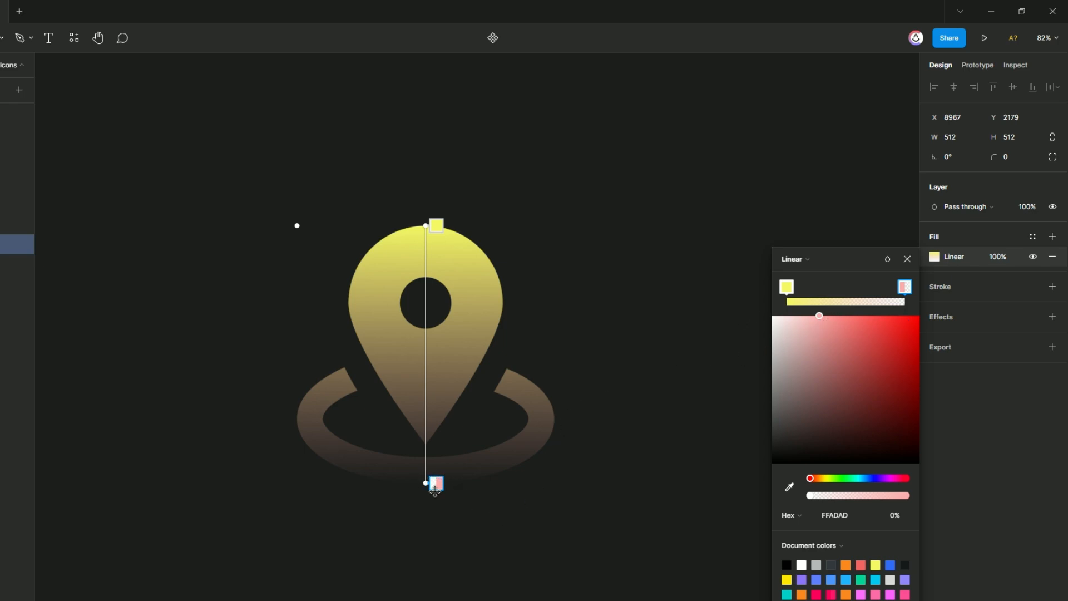
pyautogui.click(805, 594)
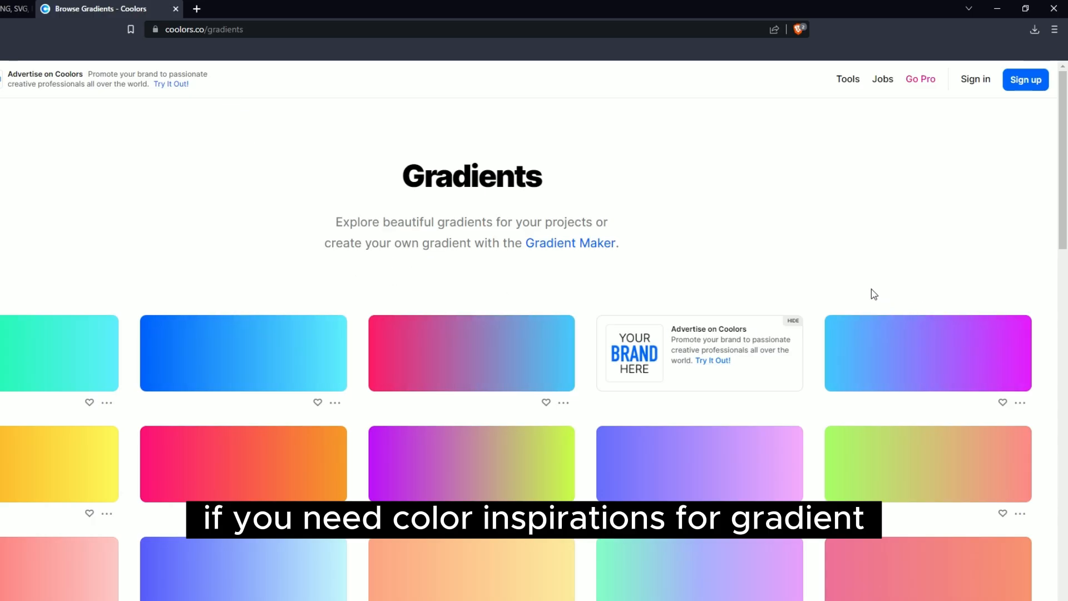
# - Scroll through the Coolors gradient gallery for colour inspiration
pyautogui.scroll(-3)
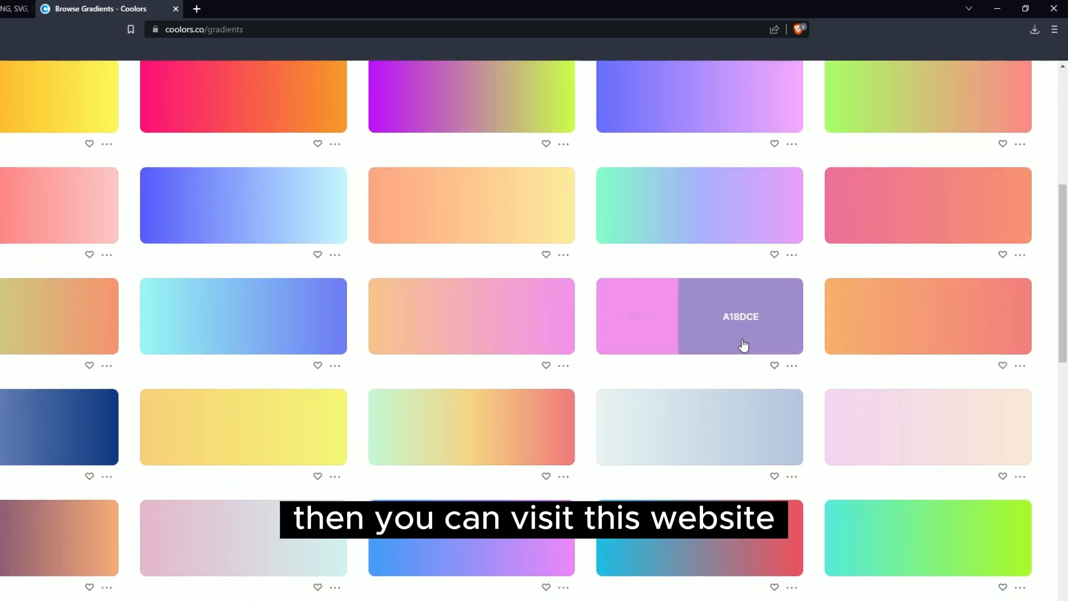
pyautogui.scroll(-3)
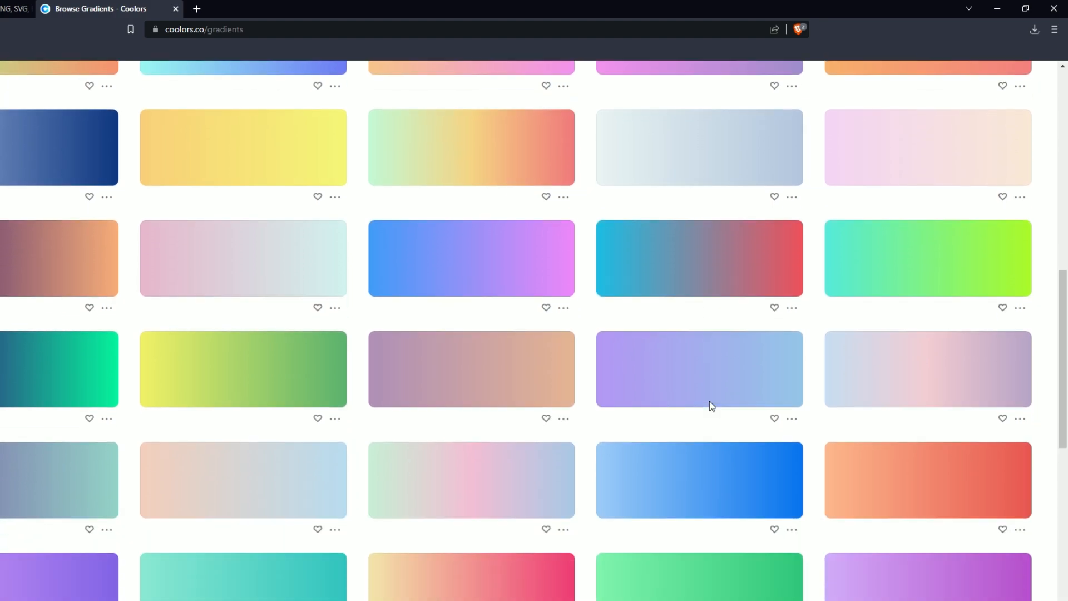
pyautogui.scroll(-3)
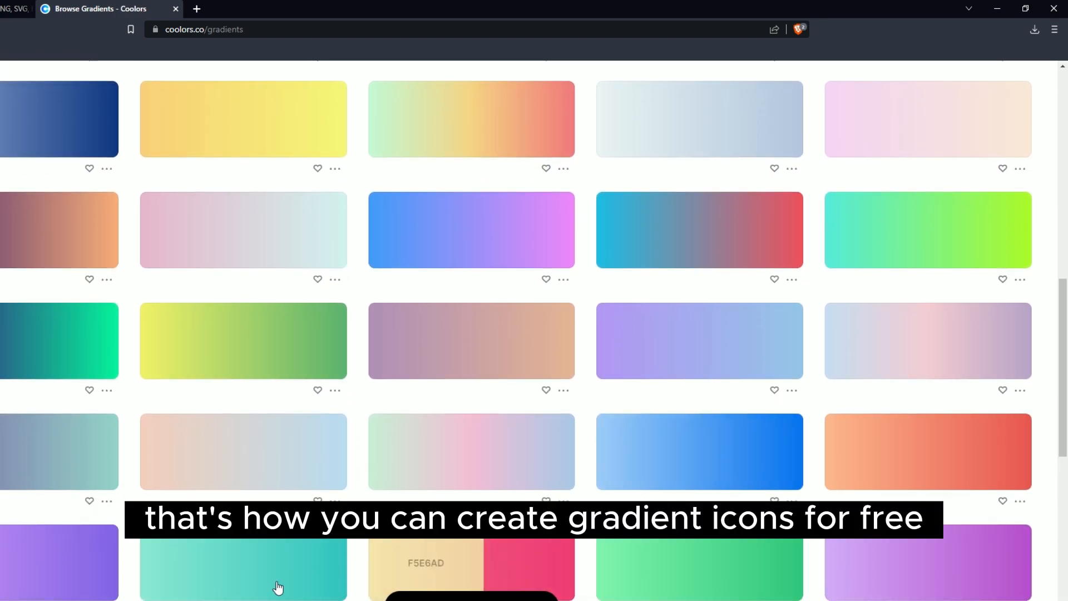